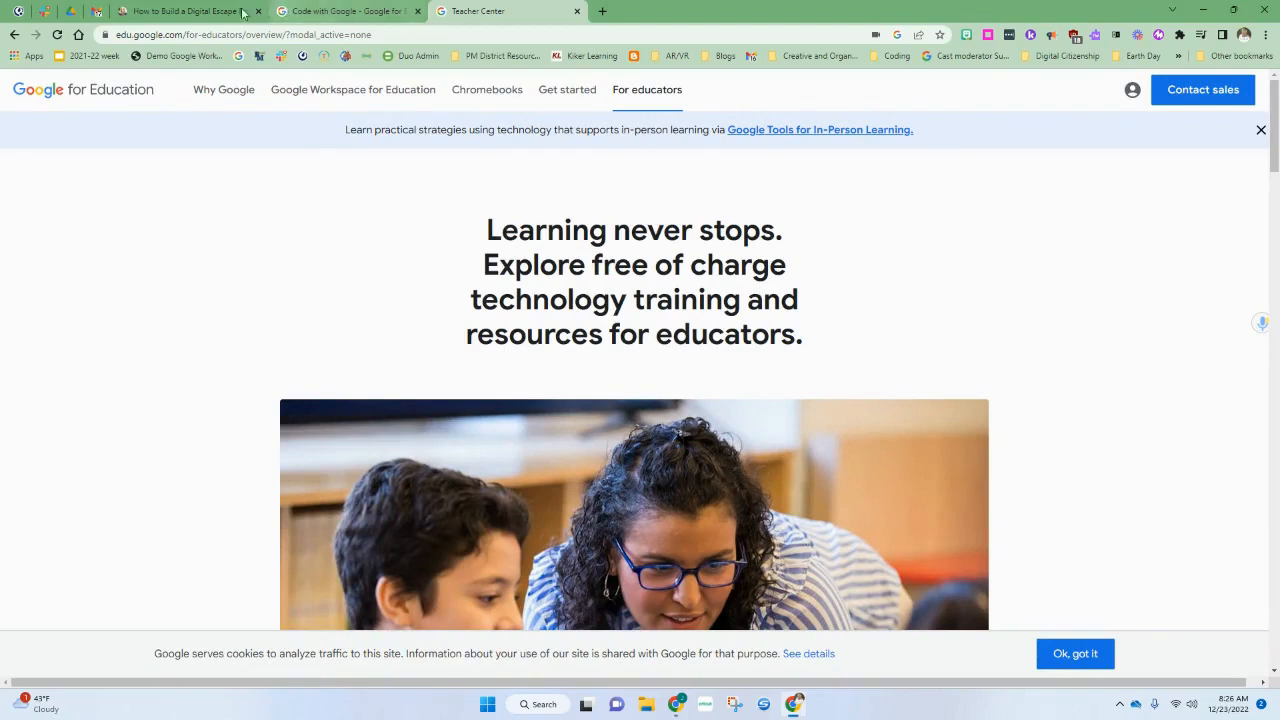
Bring up the 'How to Build a Digital Escape Room' article and skim its introduction
left_click(184, 12)
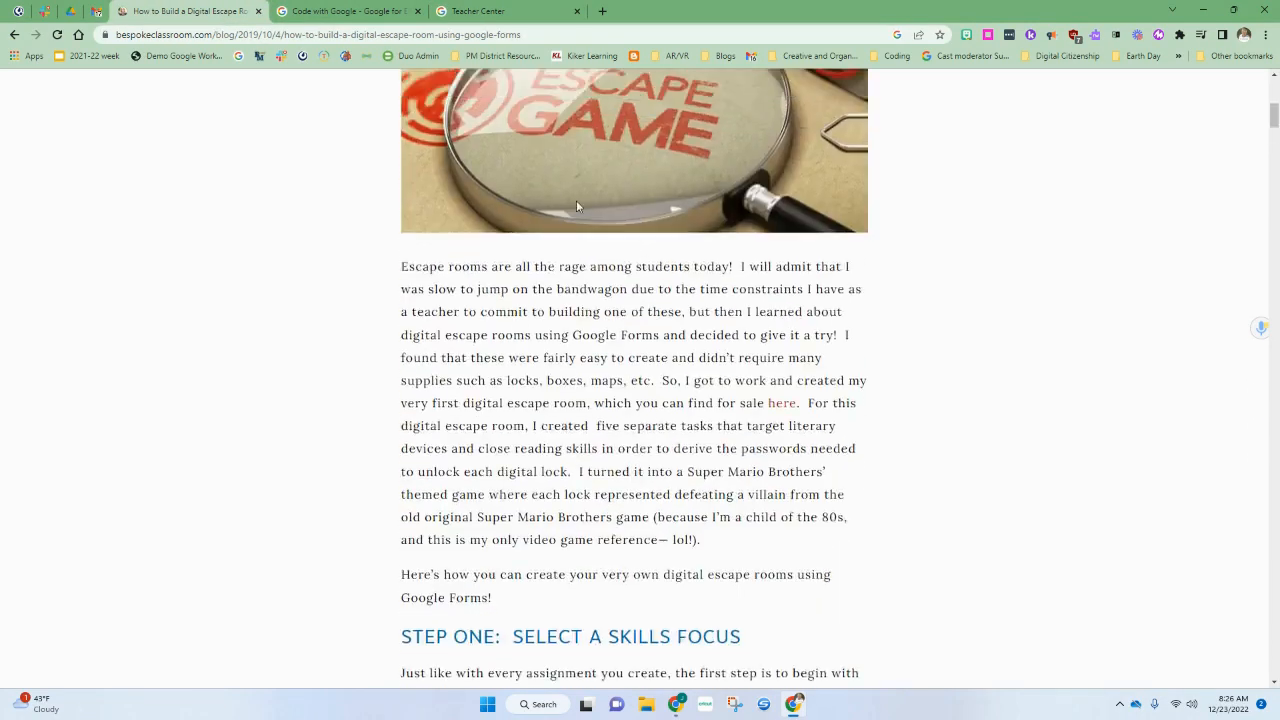
scroll("up", 3)
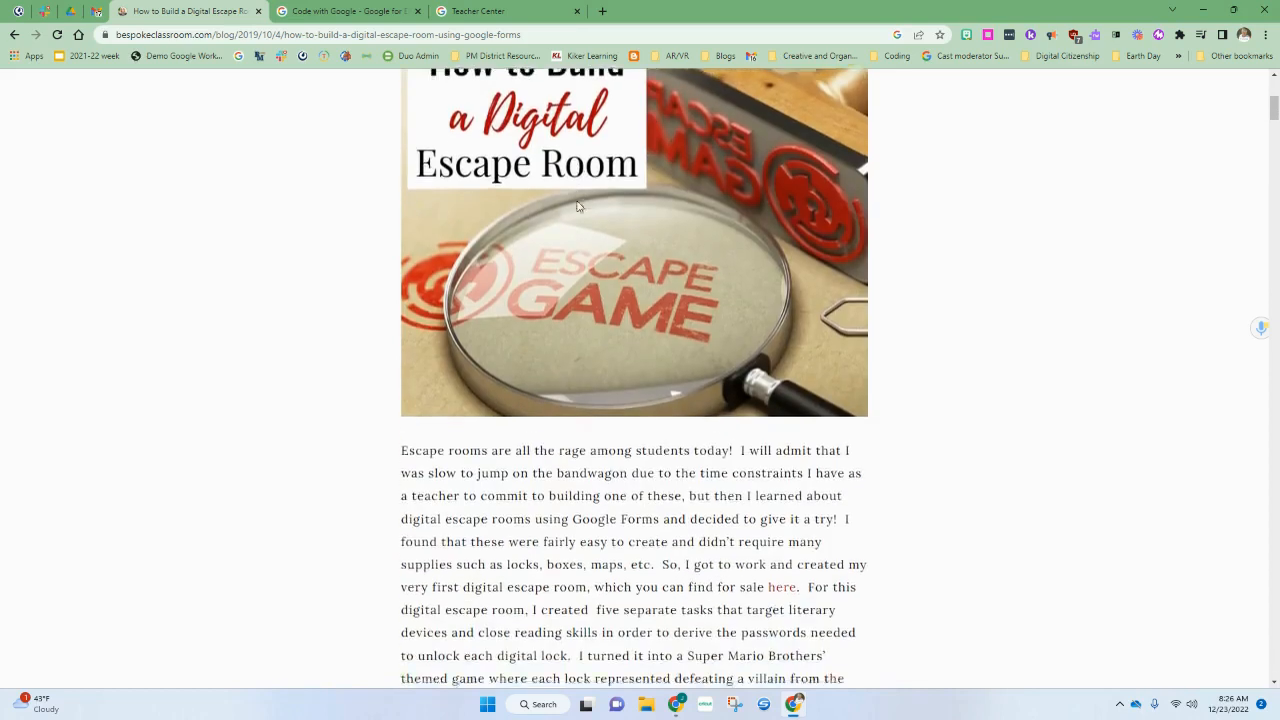
scroll("down", 3)
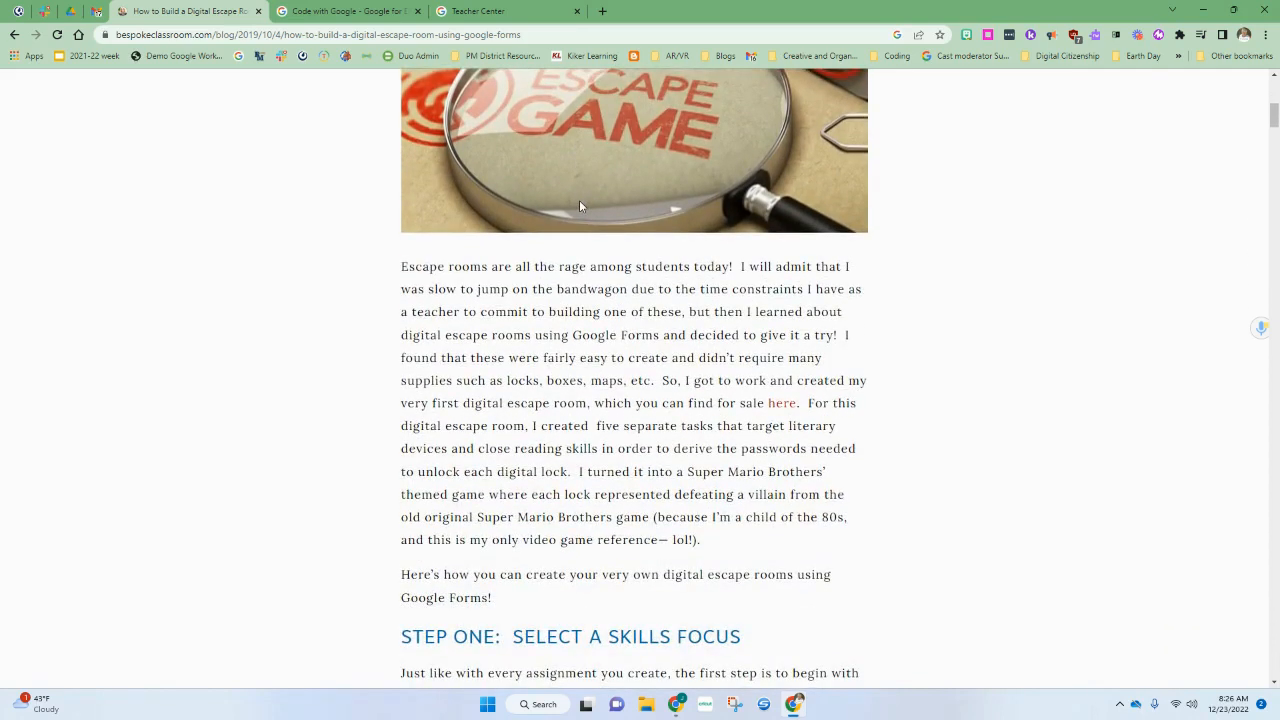
mouse_move(600, 206)
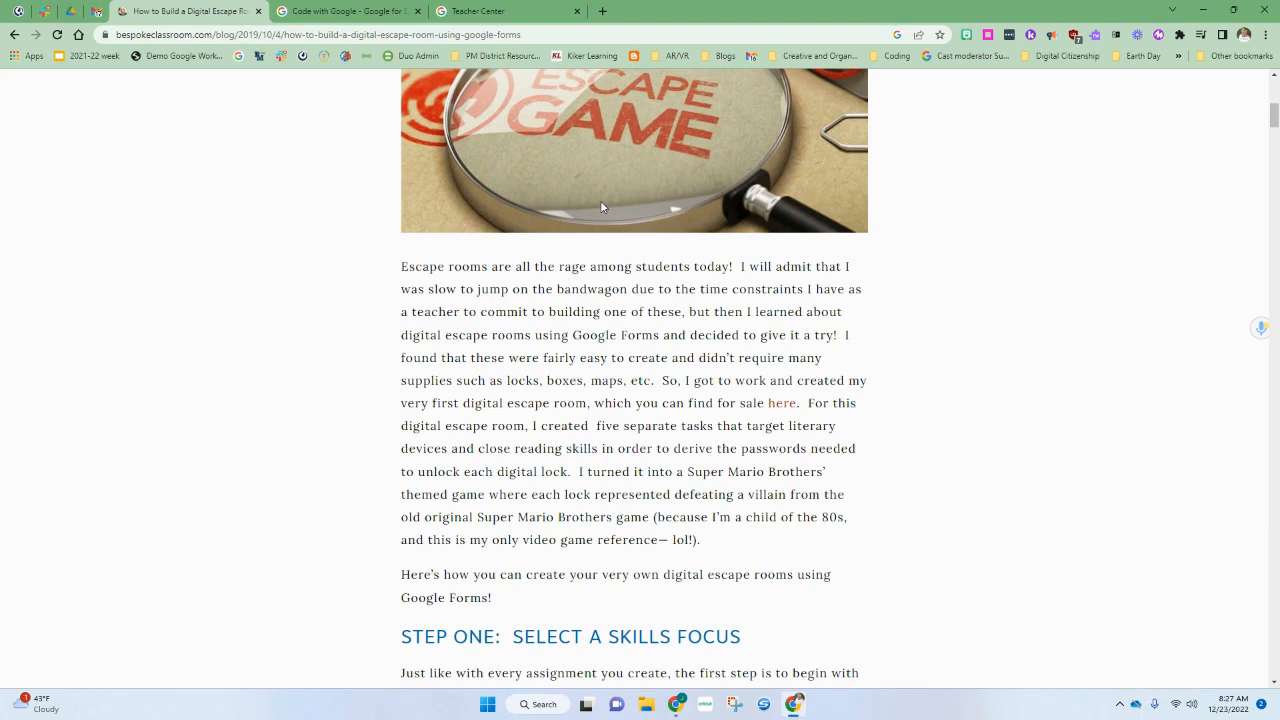
mouse_move(1140, 56)
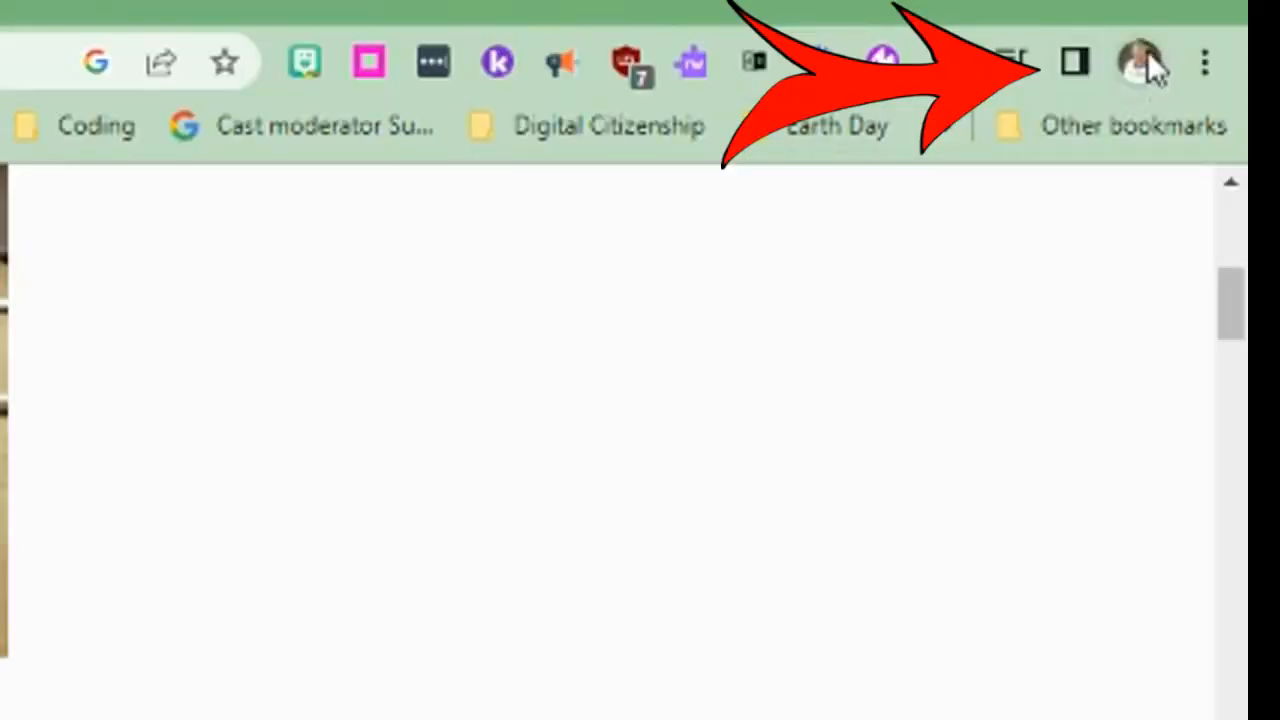
mouse_move(1076, 62)
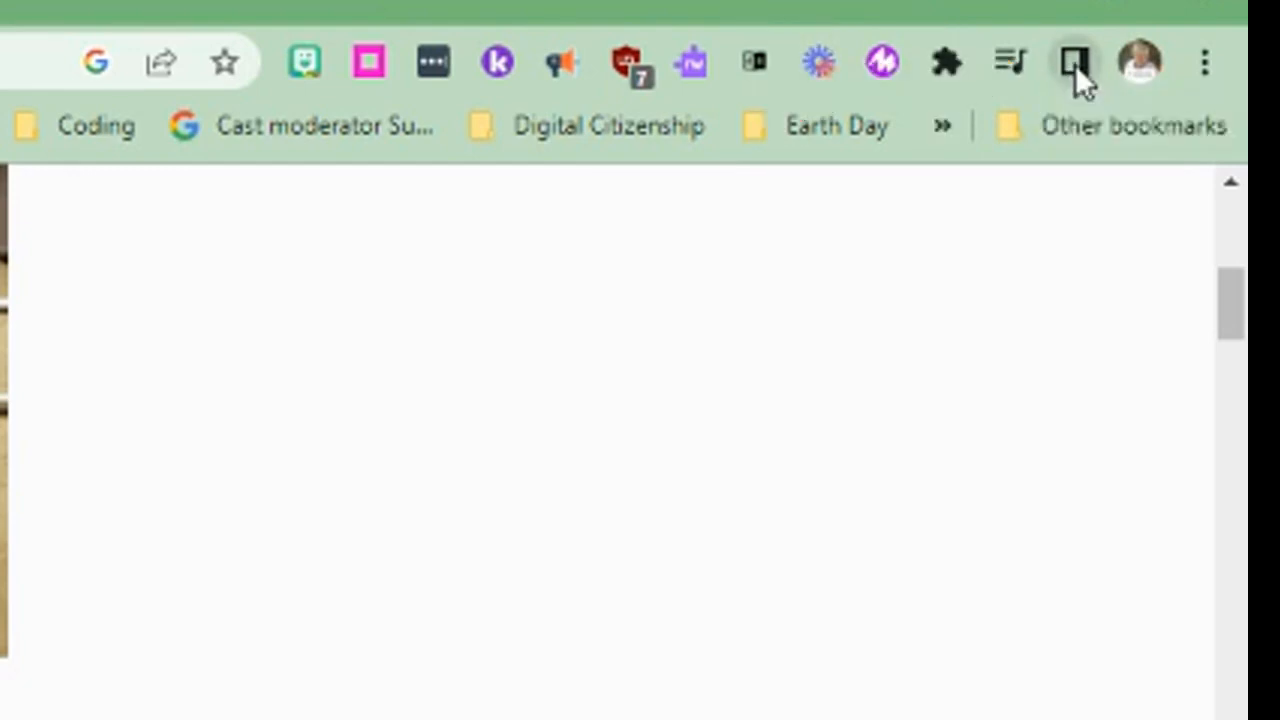
Save the escape room article to the Reading List side panel as unread
left_click(1074, 62)
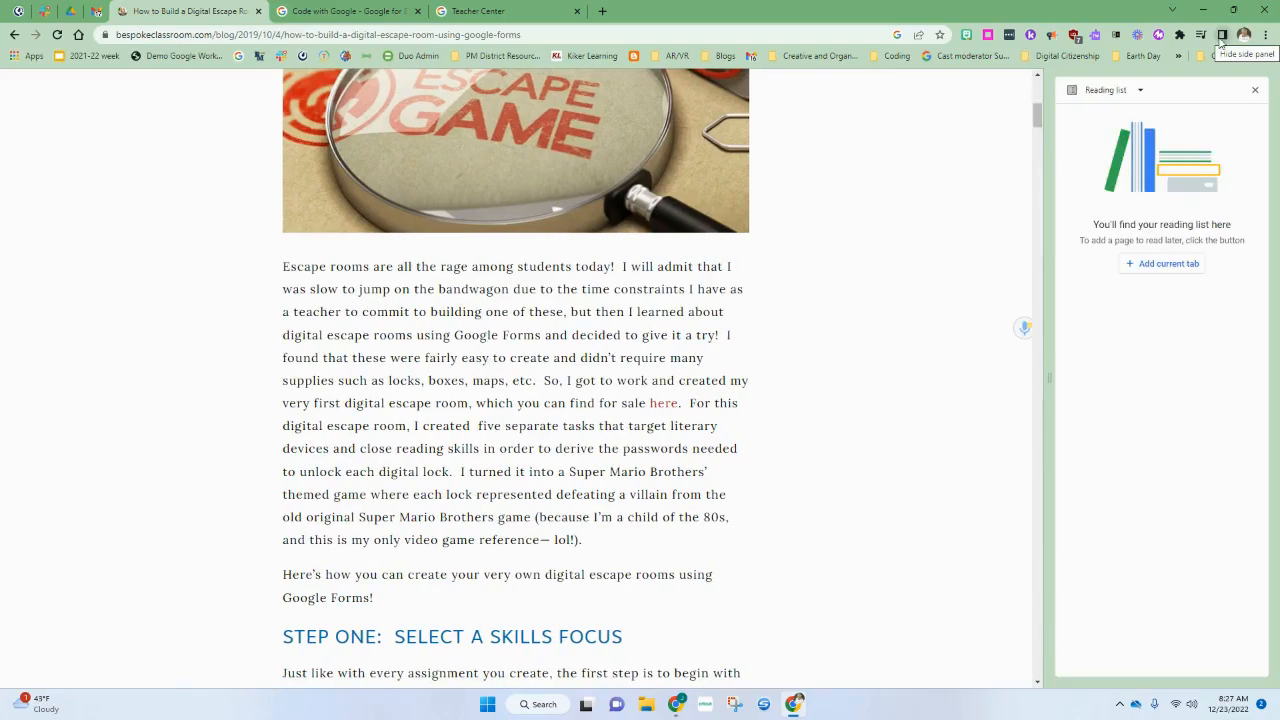
mouse_move(1132, 116)
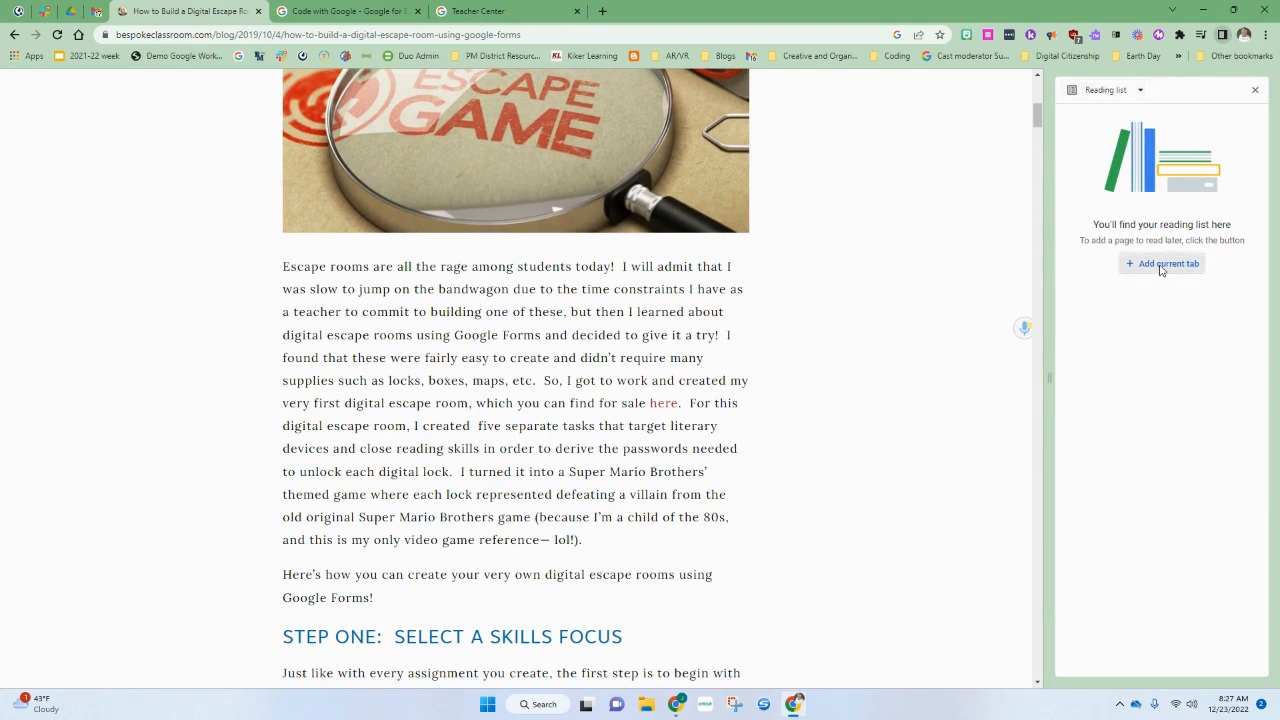
left_click(1160, 264)
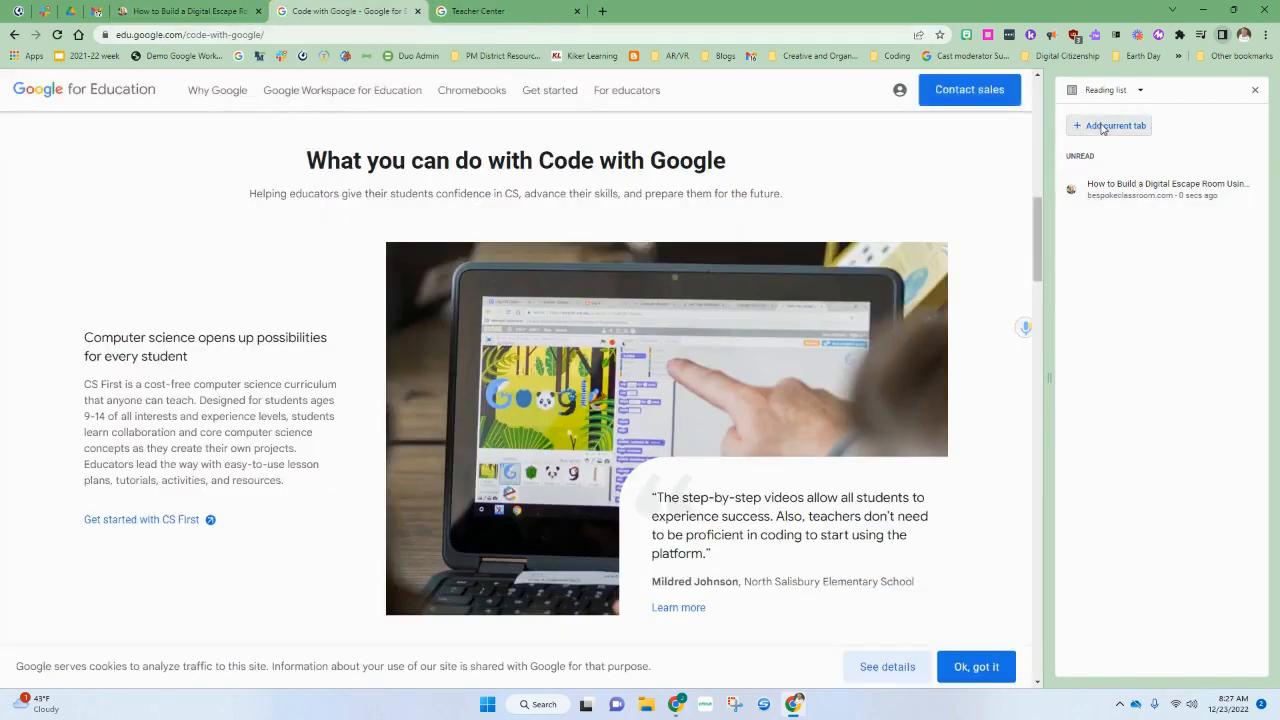
Add the Code with Google page to the reading list and move to the Teacher Center tab
left_click(1108, 124)
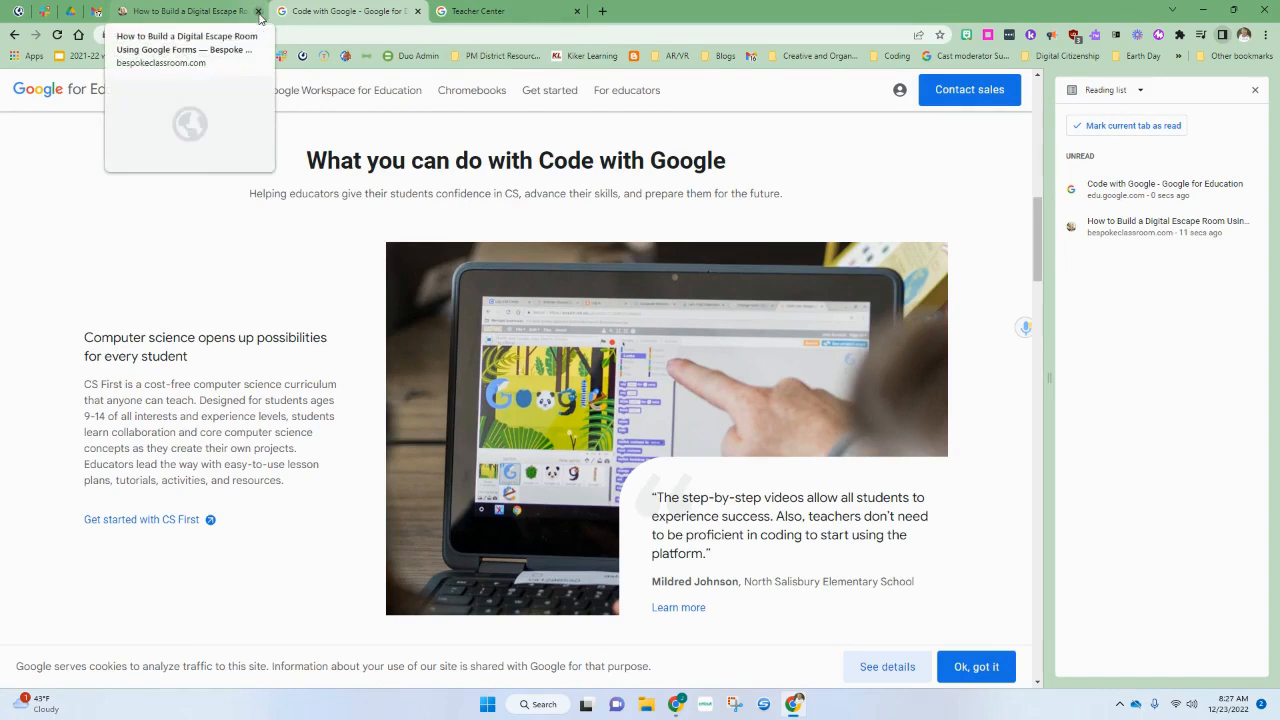
left_click(504, 12)
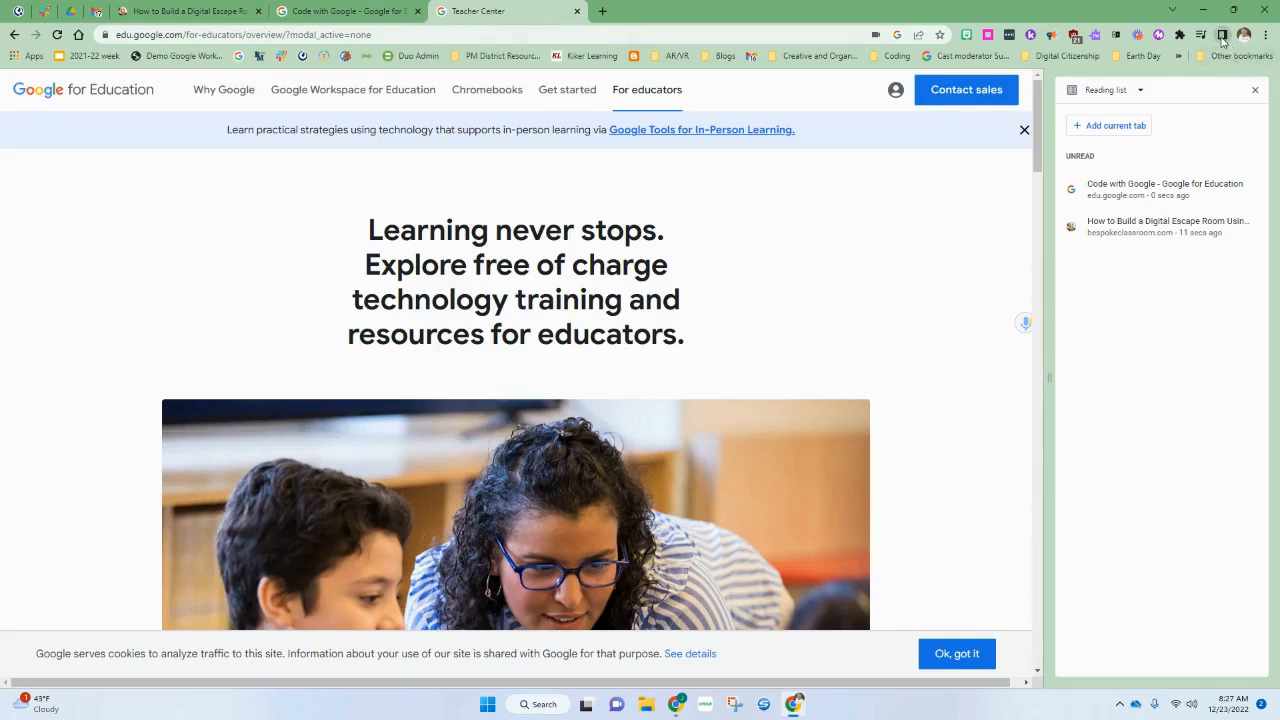
Toggle the reading list side panel closed and back open
left_click(1222, 34)
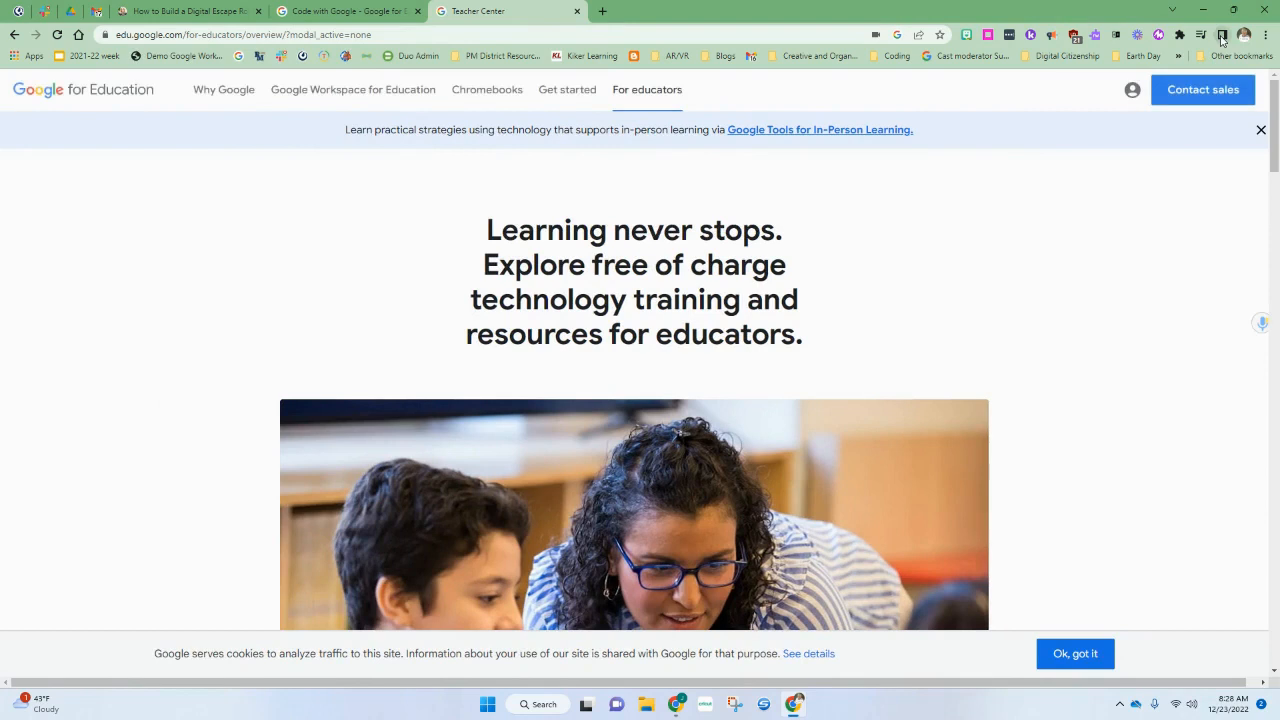
left_click(1220, 34)
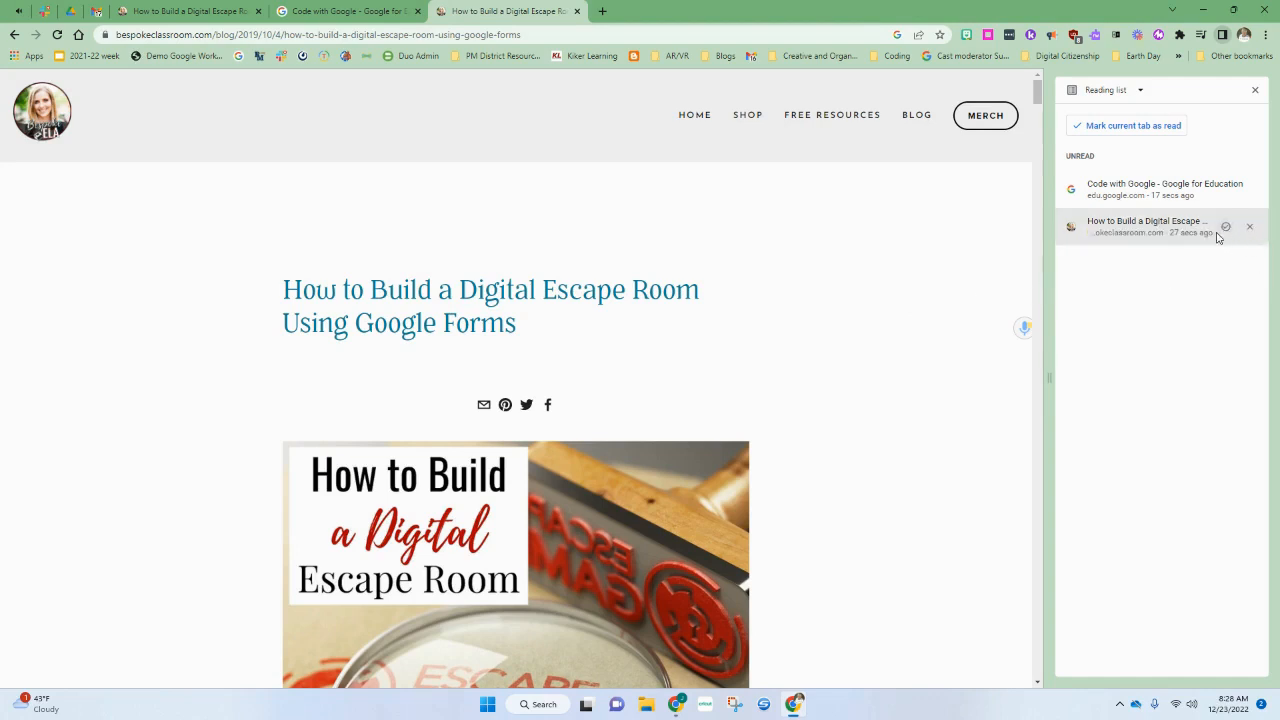
mouse_move(1148, 226)
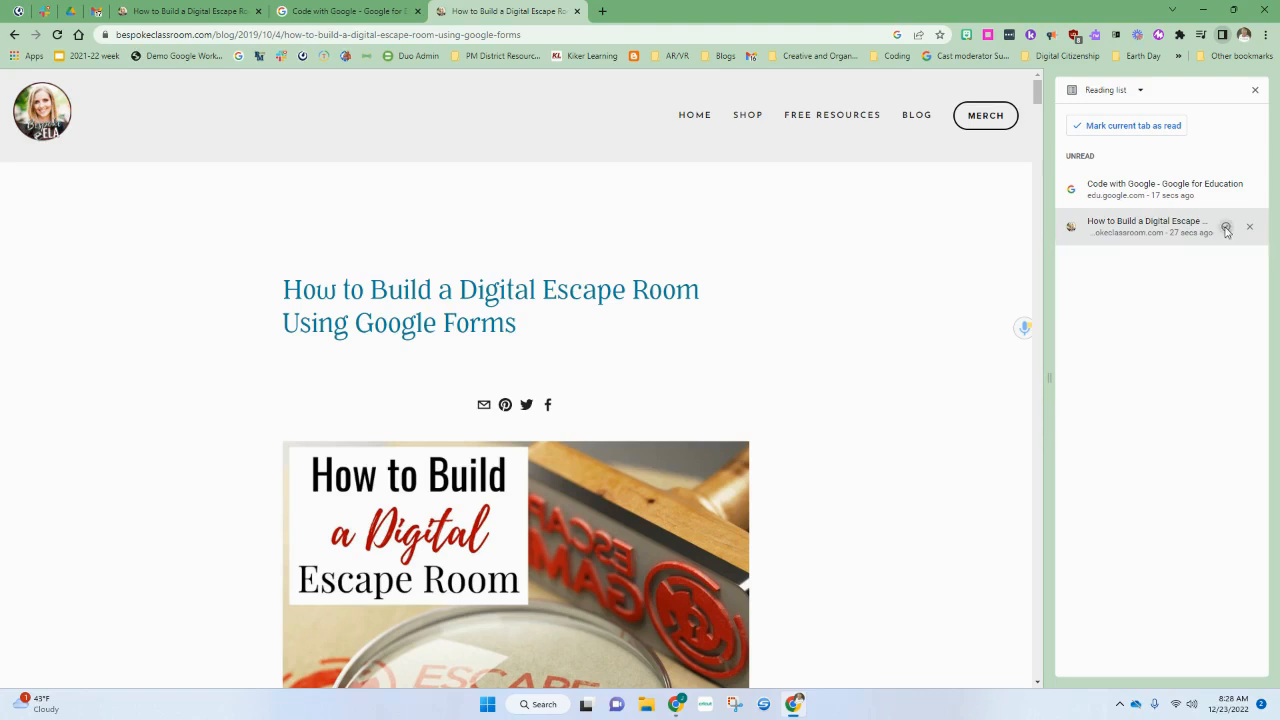
mouse_move(1226, 228)
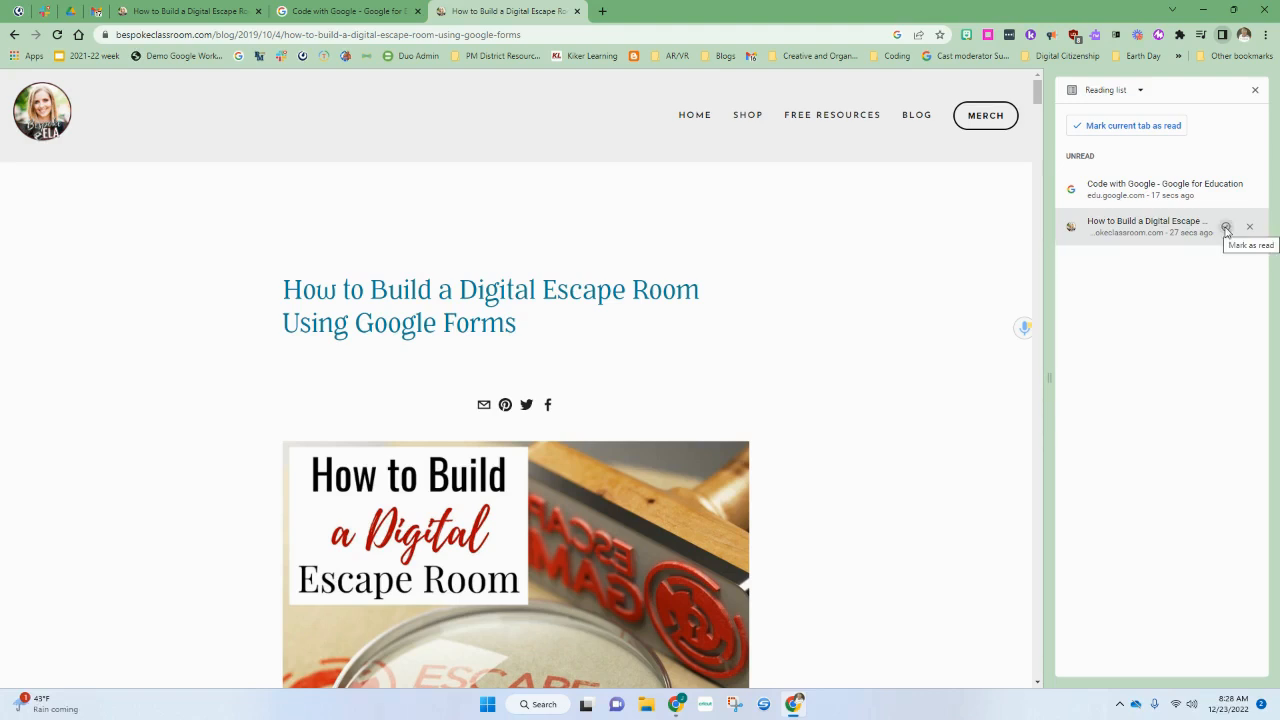
Mark the escape room article as read in the reading list
left_click(1226, 226)
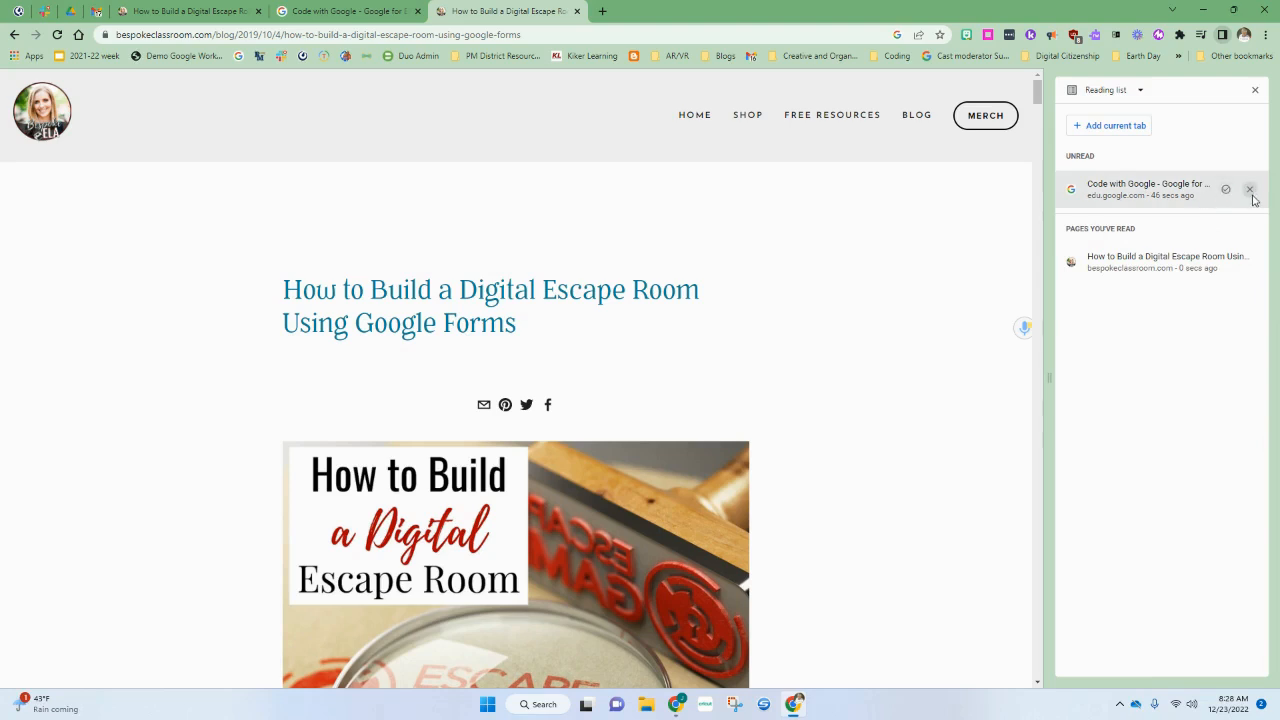
mouse_move(1248, 188)
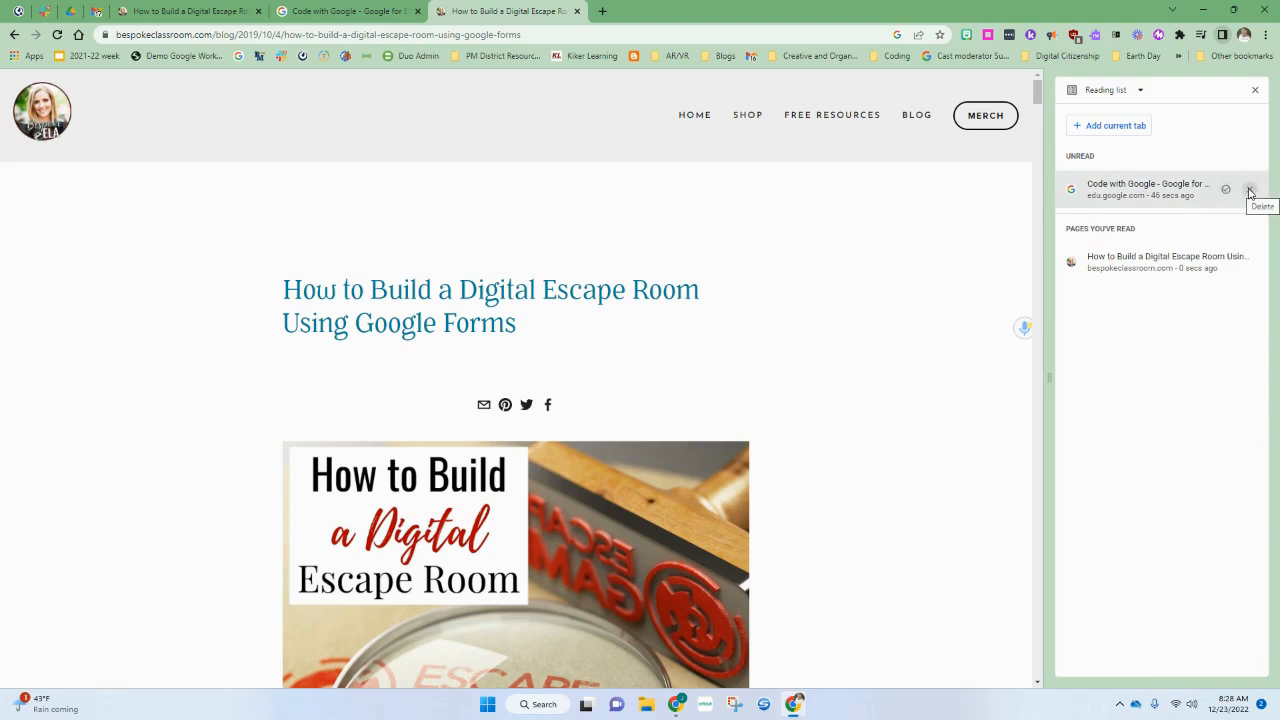
Remove the Code with Google entry from the list, then re-add that page as unread
left_click(1248, 188)
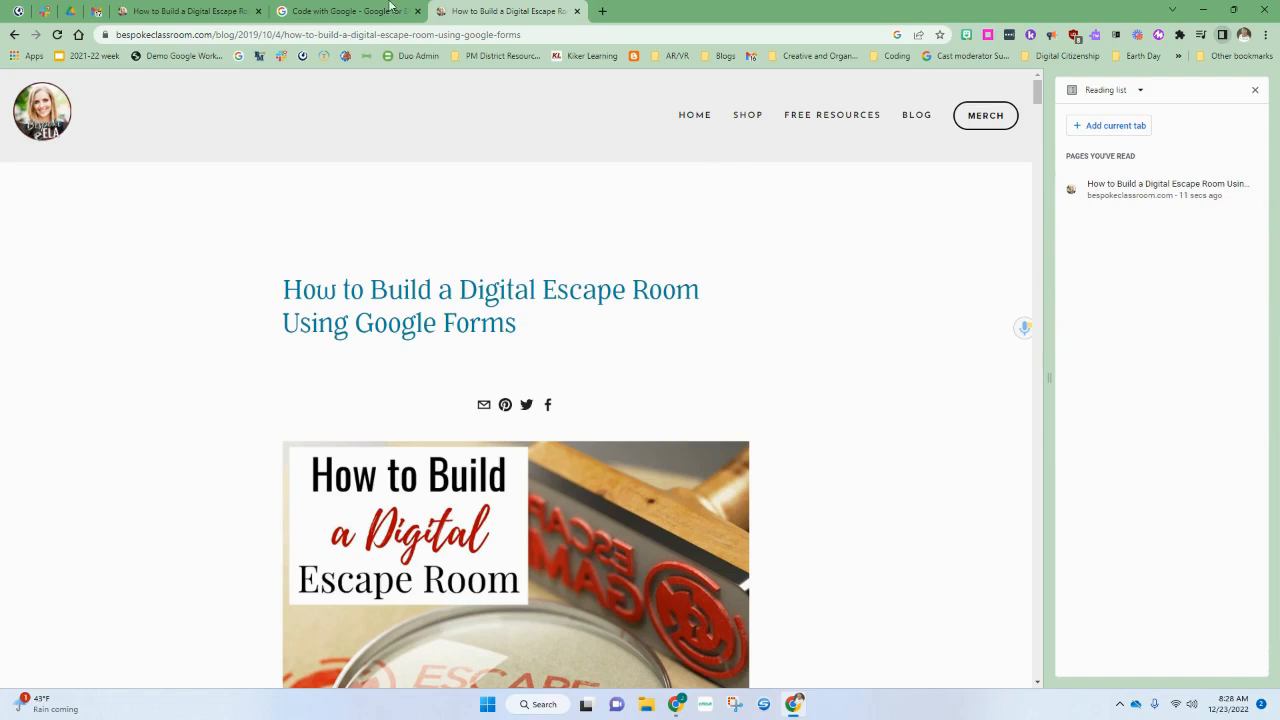
left_click(330, 12)
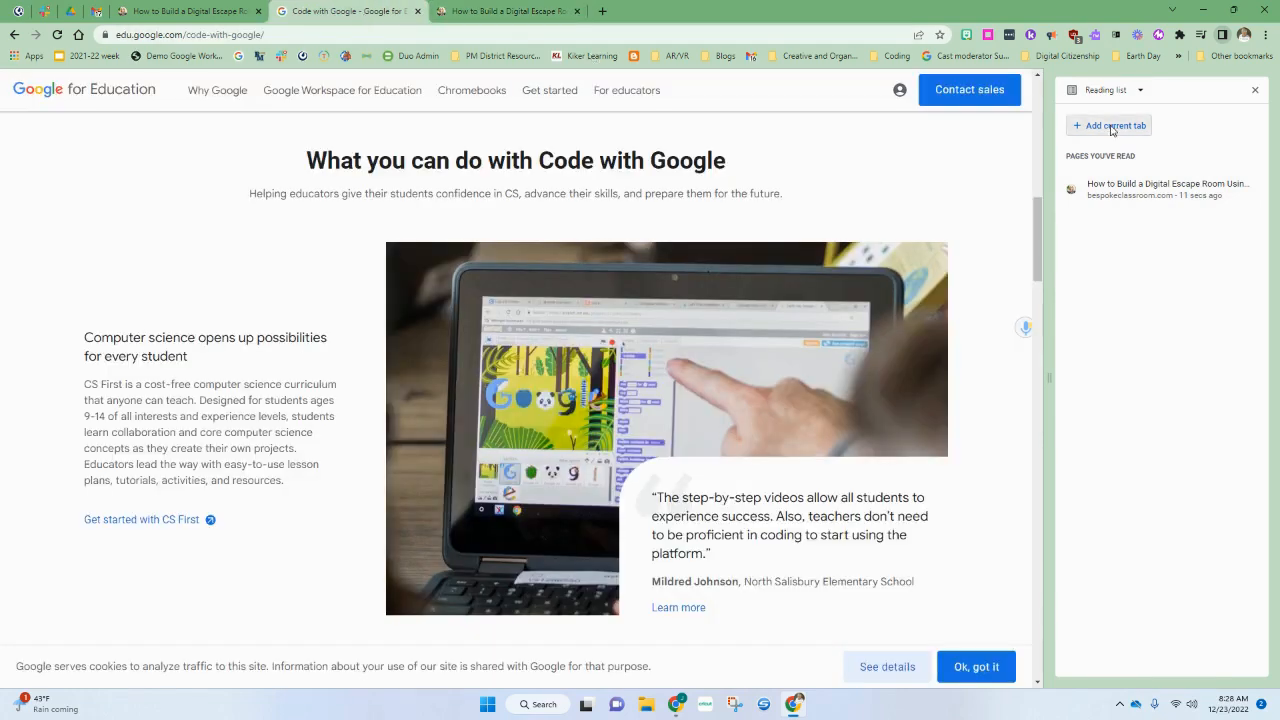
left_click(1112, 124)
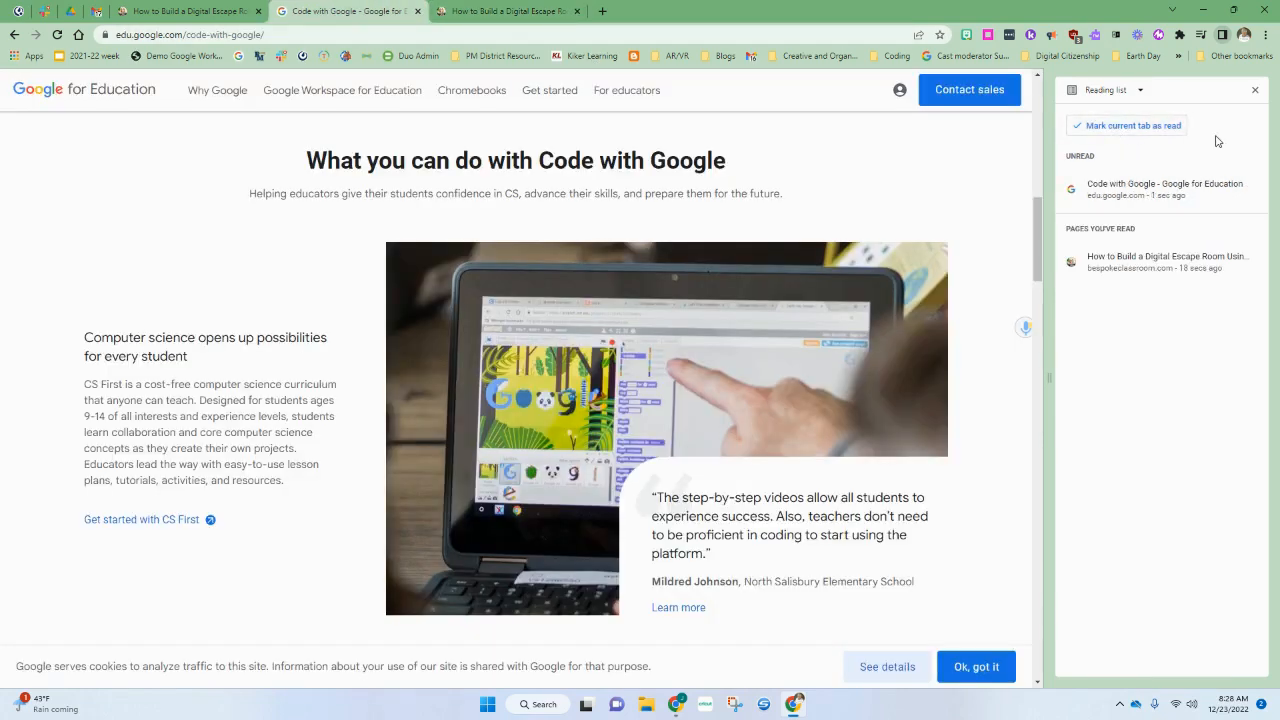